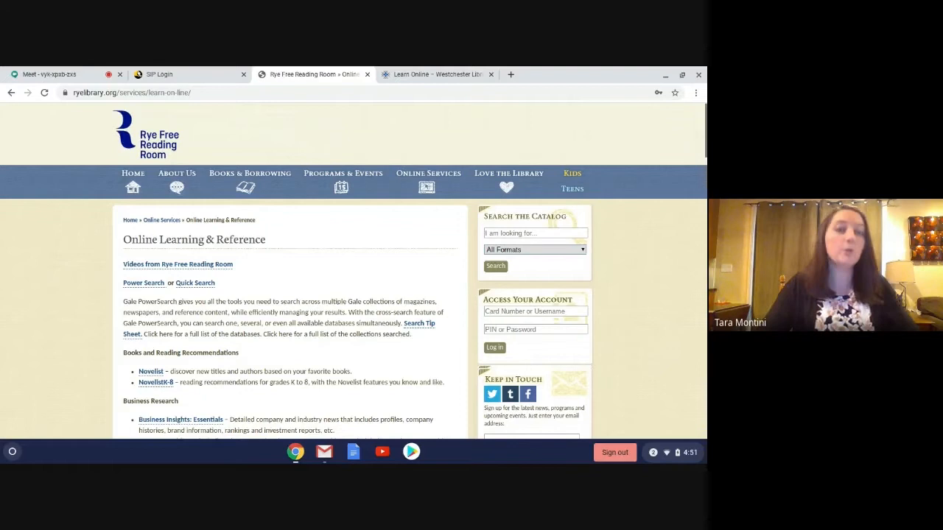
mouse_move(435, 242)
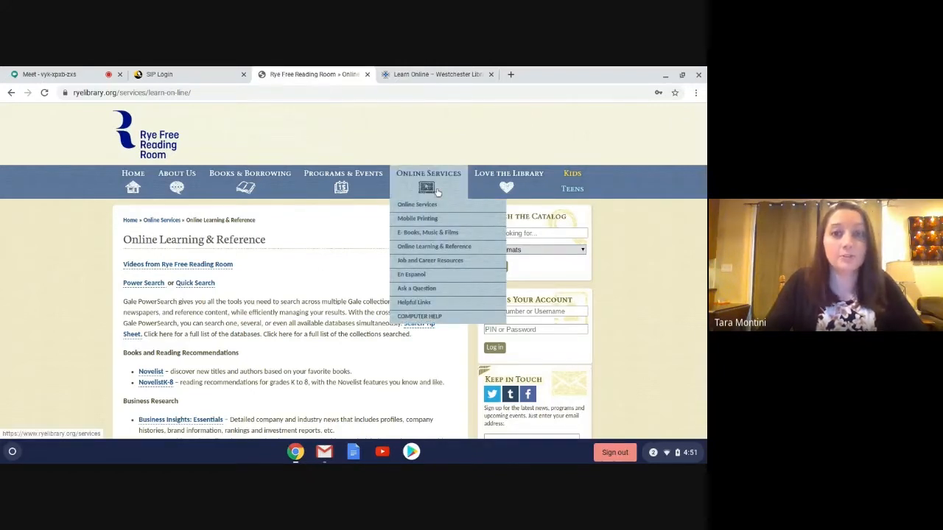
mouse_move(433, 246)
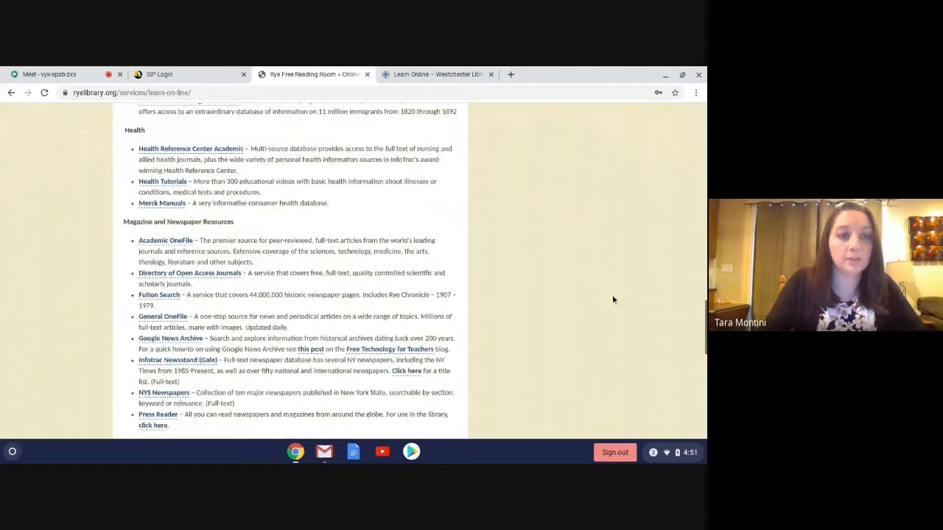
Step: Scroll to the Online Courses list and follow the Lynda.com link to Westchester Library System
scroll("down", 3)
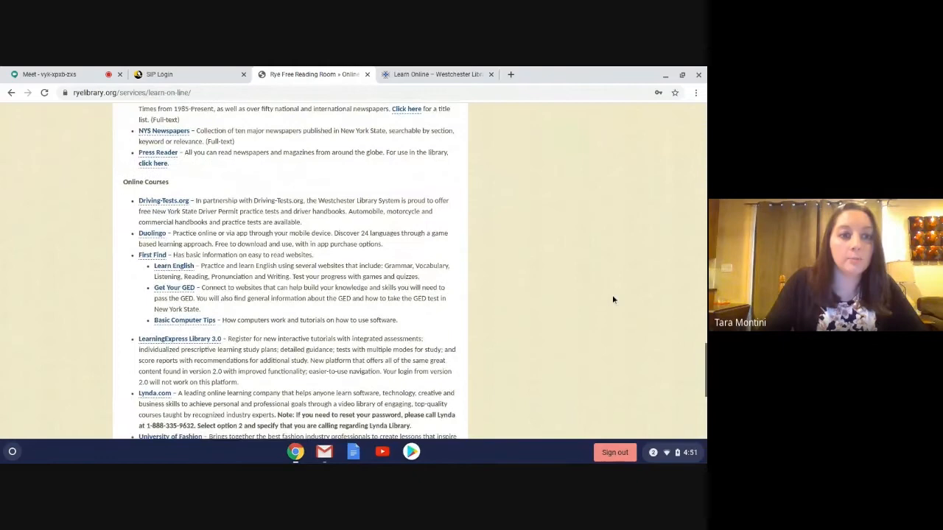
scroll("down", 3)
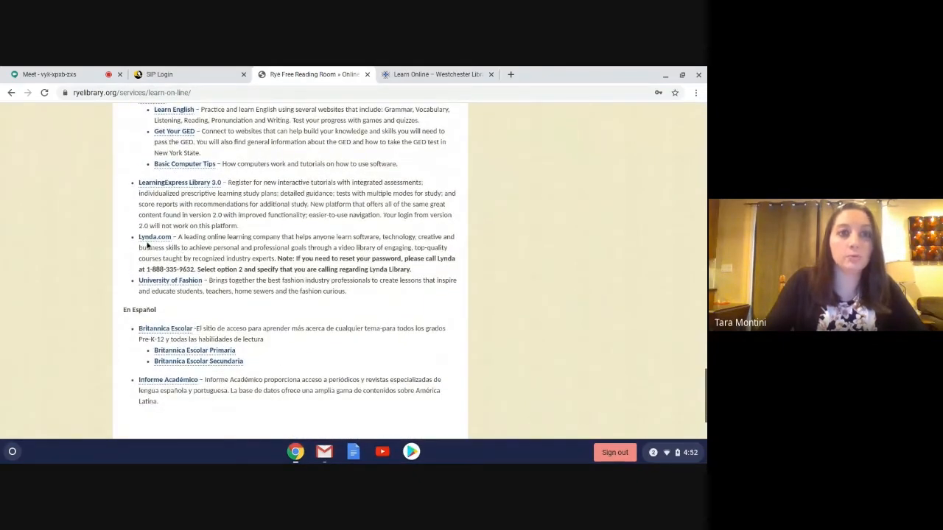
left_click(434, 74)
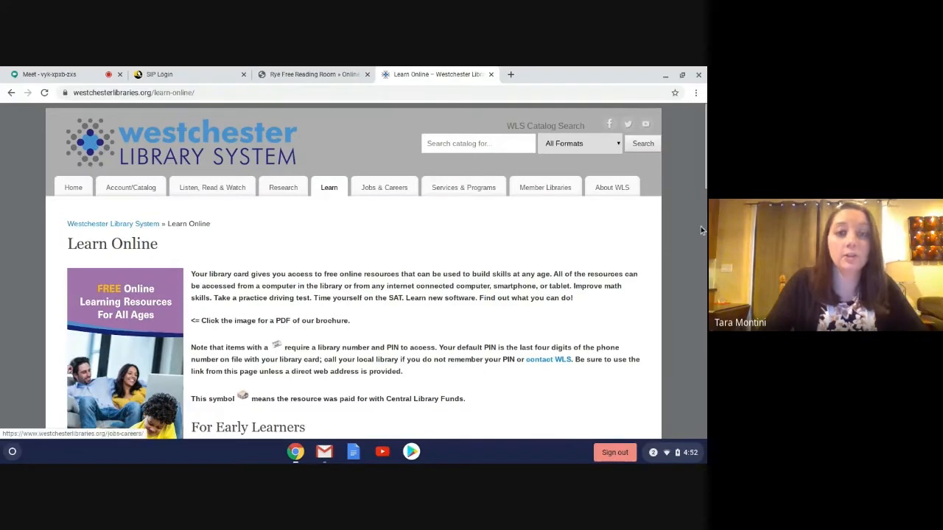
Step: Scroll past For Early Learners to the Lynda.com (LinkedIn Learning) entry under For Learners of all Ages
scroll("down", 3)
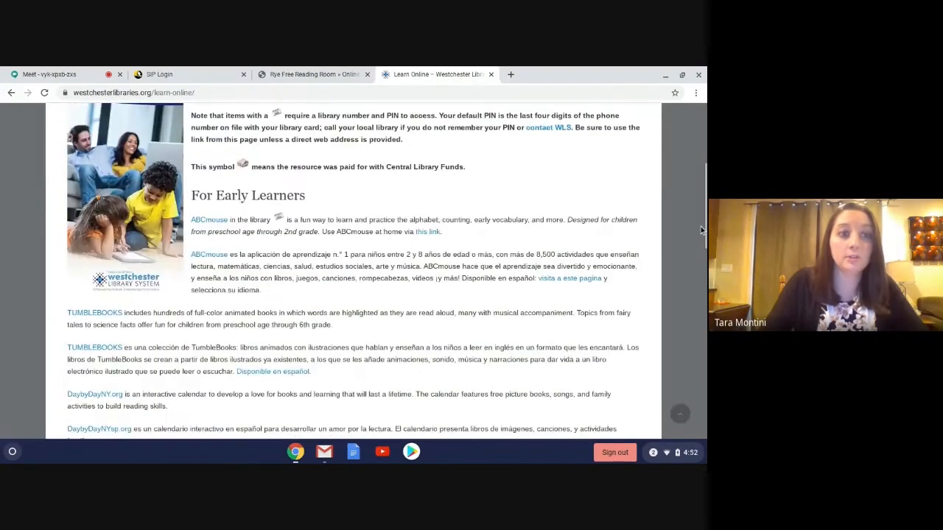
scroll("down", 3)
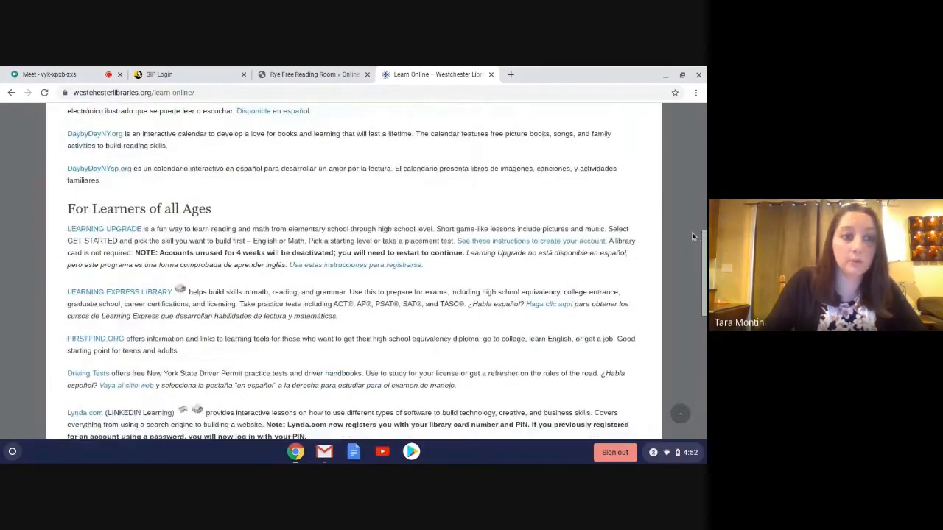
scroll("down", 3)
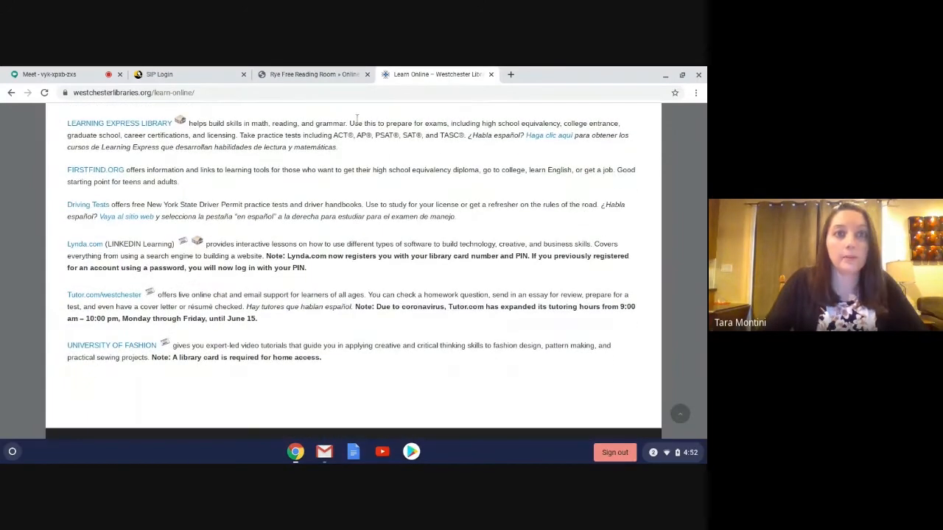
mouse_move(173, 74)
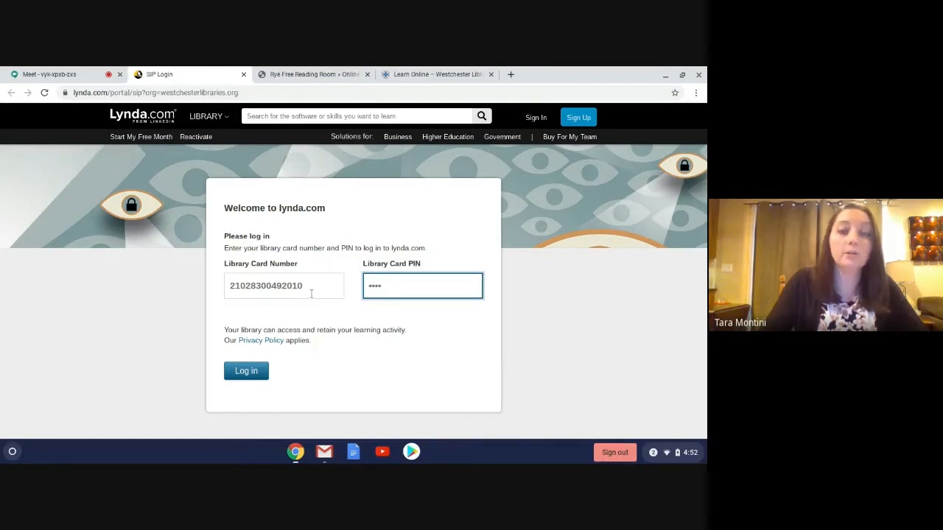
mouse_move(424, 315)
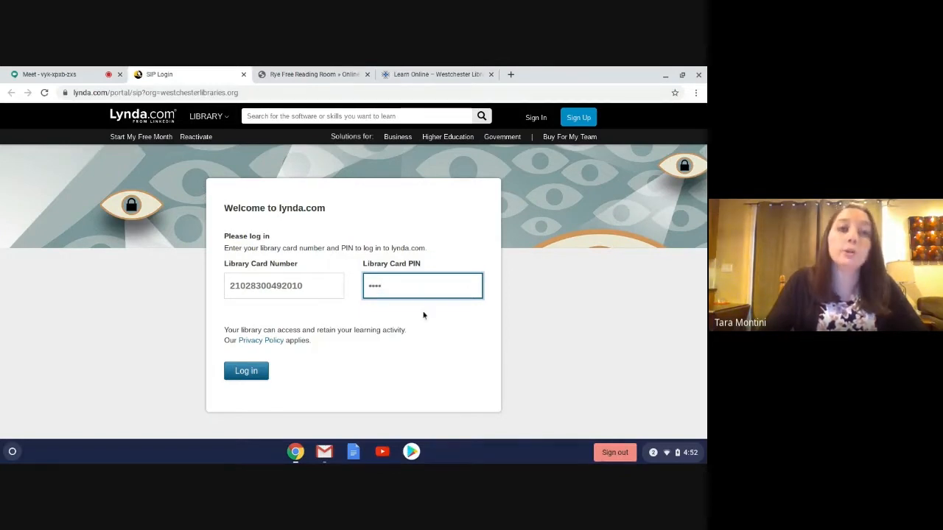
mouse_move(427, 347)
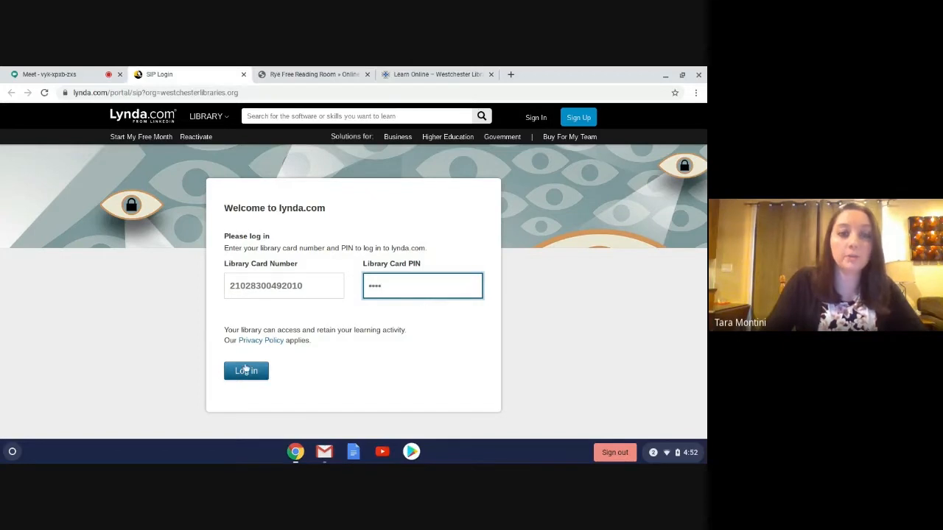
Step: Submit the library card number and PIN login and confirm it to reach the signed-in home page
left_click(246, 371)
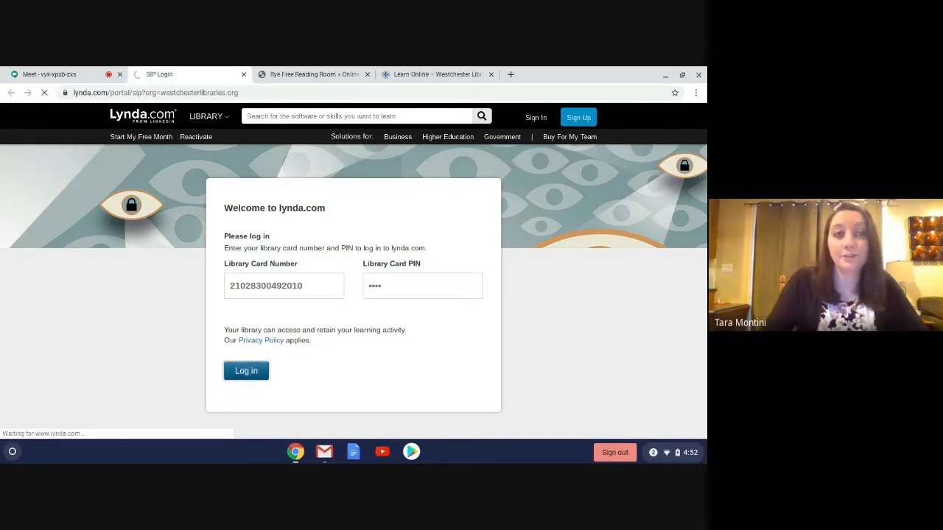
left_click(620, 115)
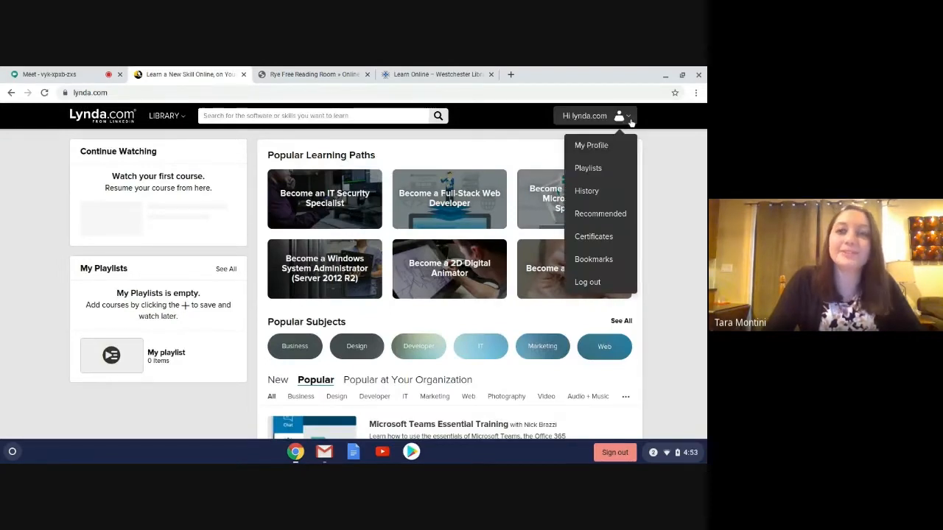
mouse_move(592, 146)
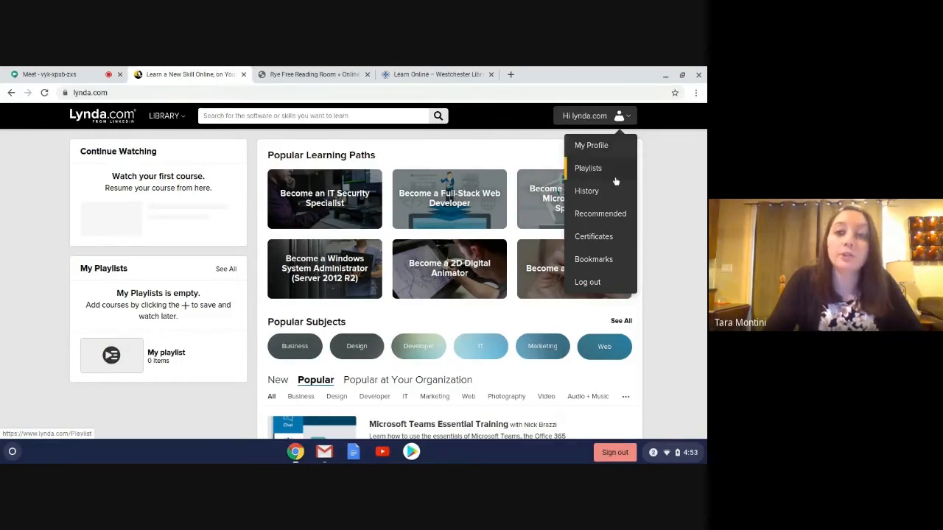
mouse_move(615, 213)
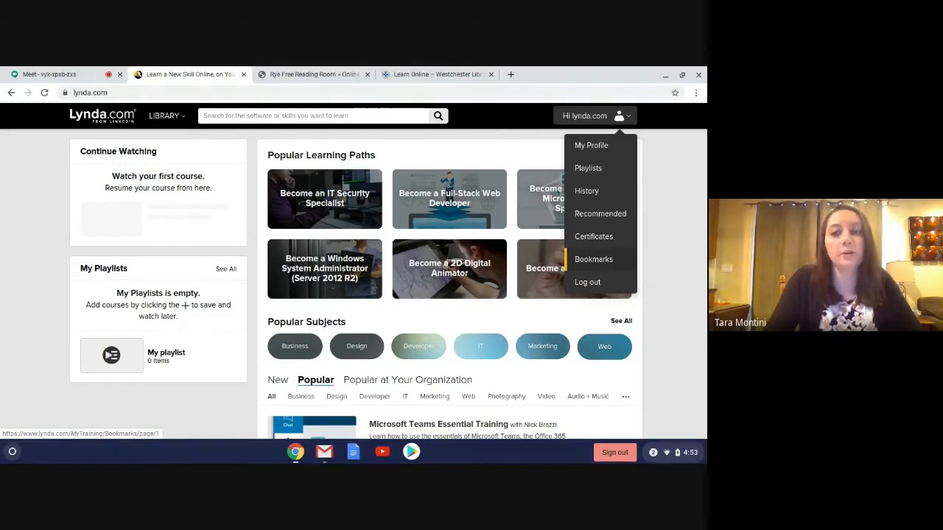
mouse_move(622, 261)
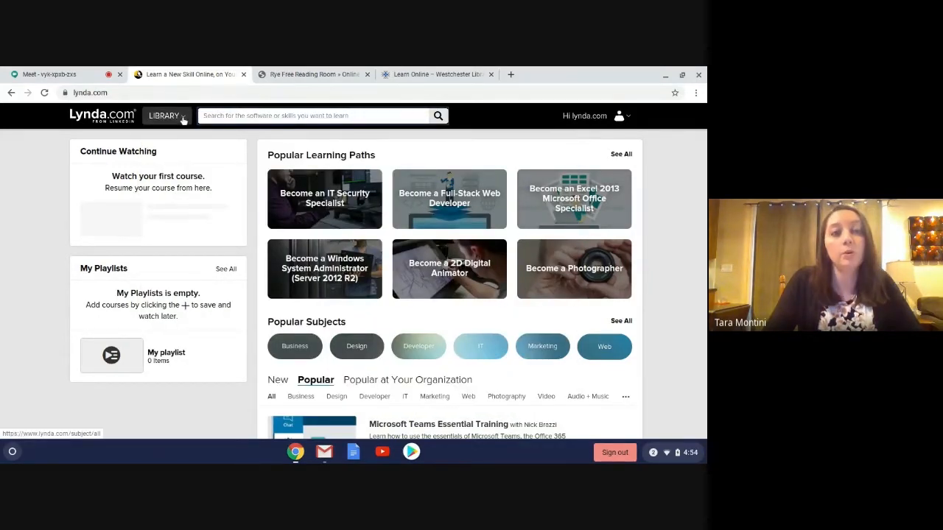
Step: Bring up the Library menu showing course categories by subject
left_click(165, 114)
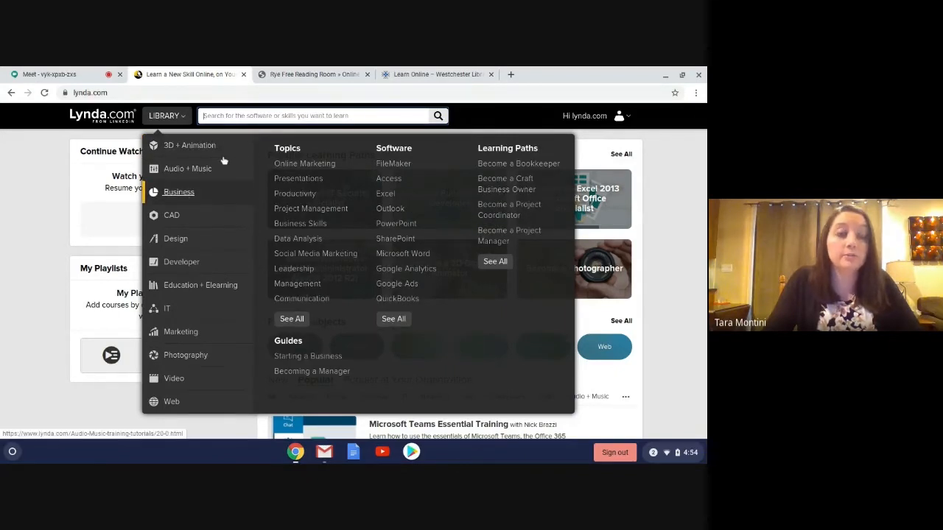
mouse_move(188, 146)
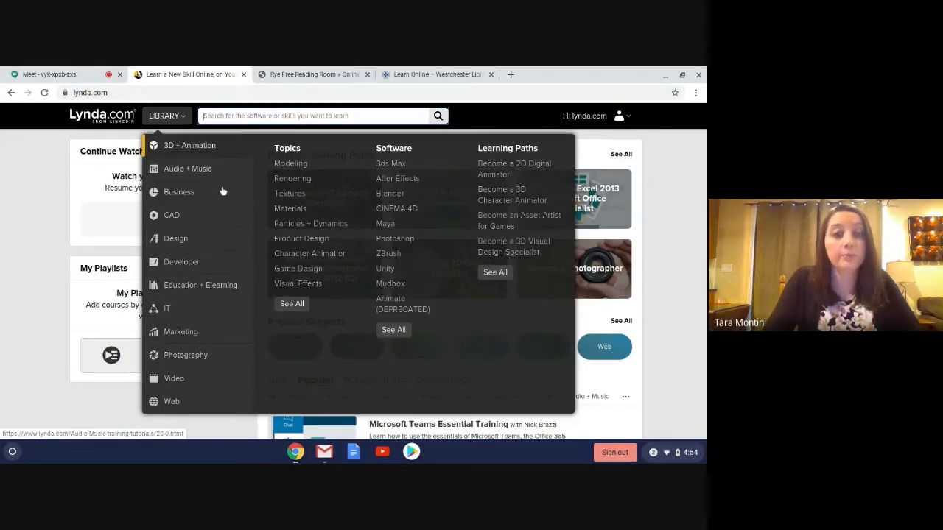
mouse_move(179, 332)
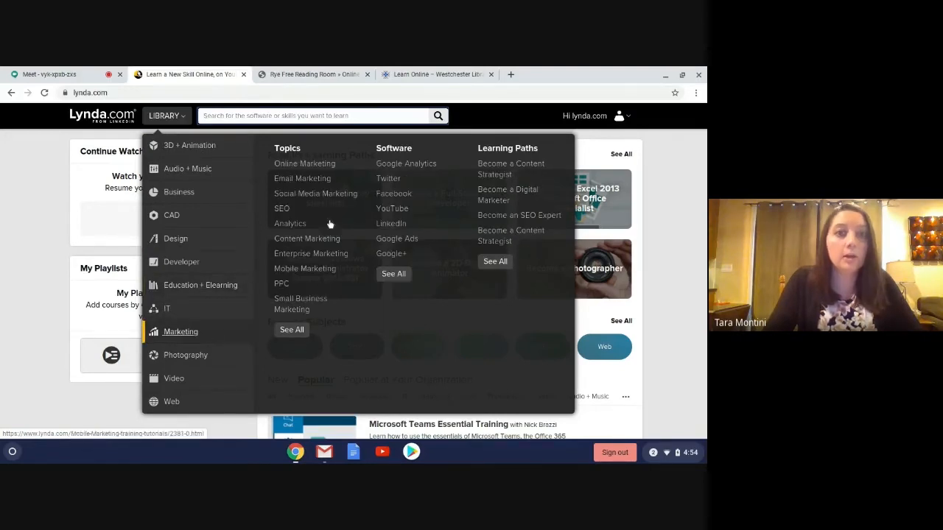
mouse_move(389, 178)
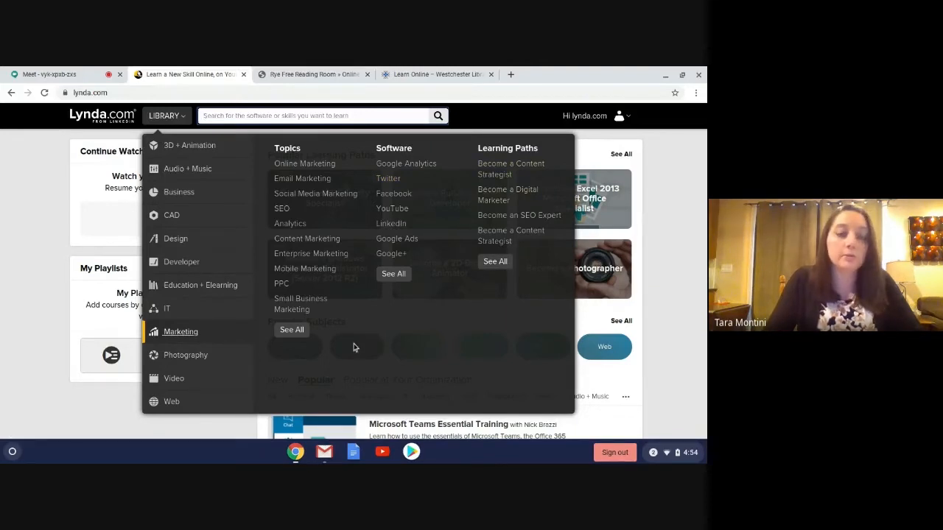
mouse_move(304, 164)
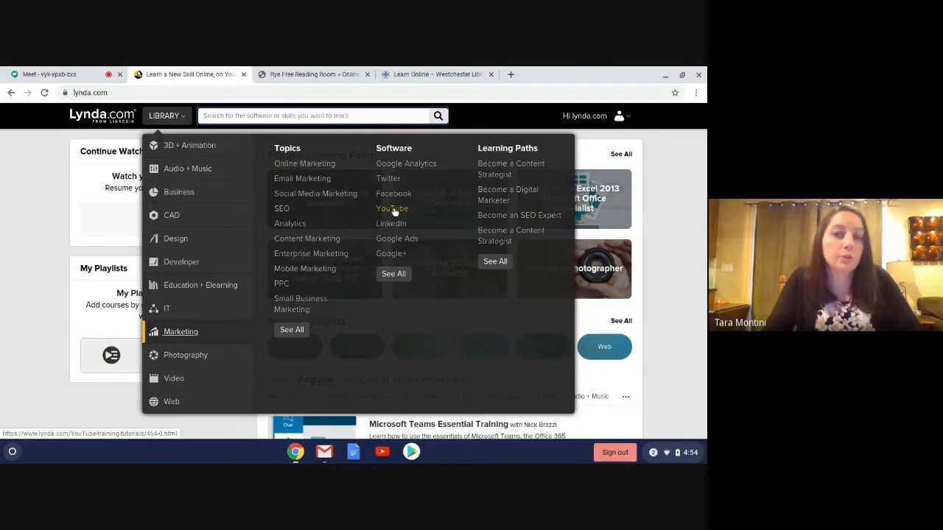
mouse_move(552, 274)
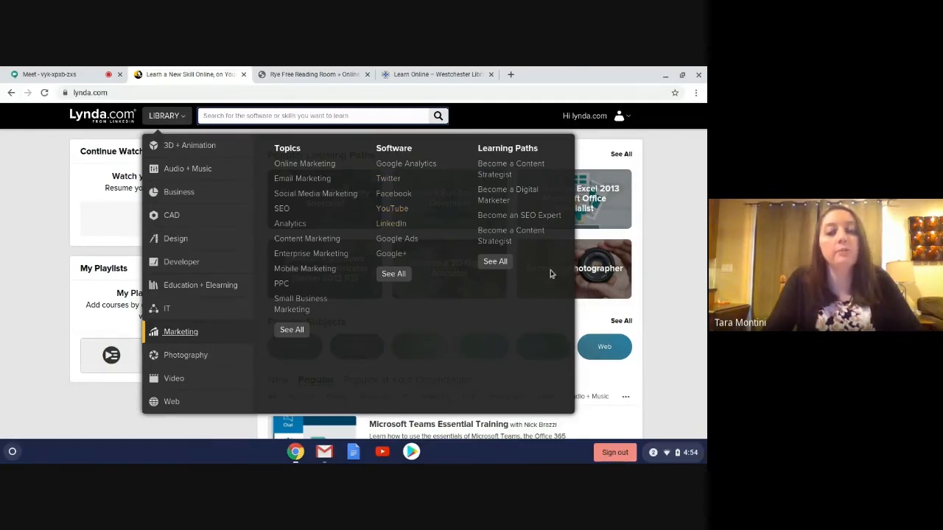
mouse_move(529, 200)
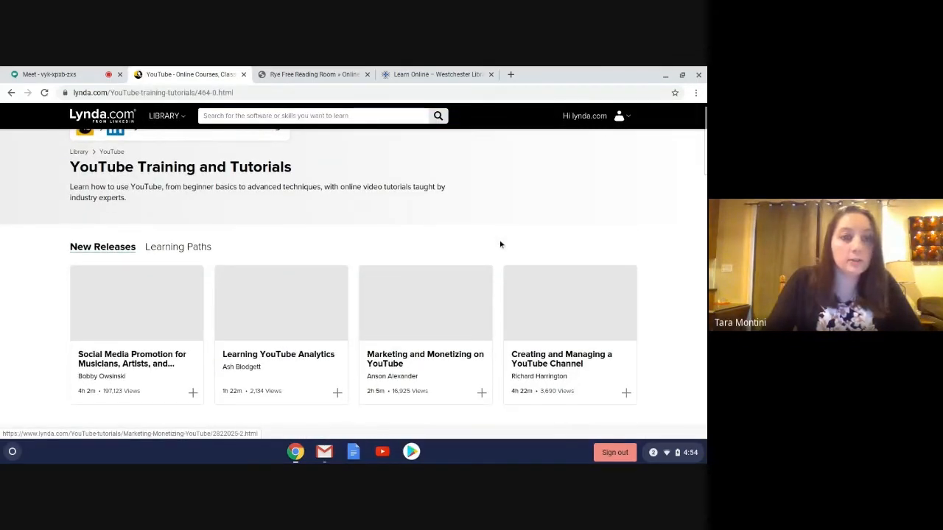
Step: Scroll to New Releases and open the Social Media Promotion for Musicians, Artists, and Engineers course
scroll("down", 3)
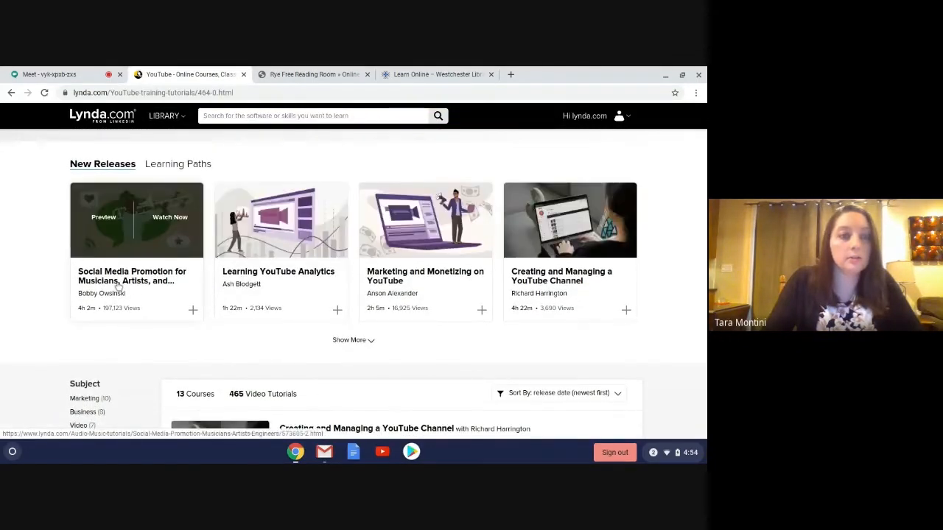
left_click(136, 283)
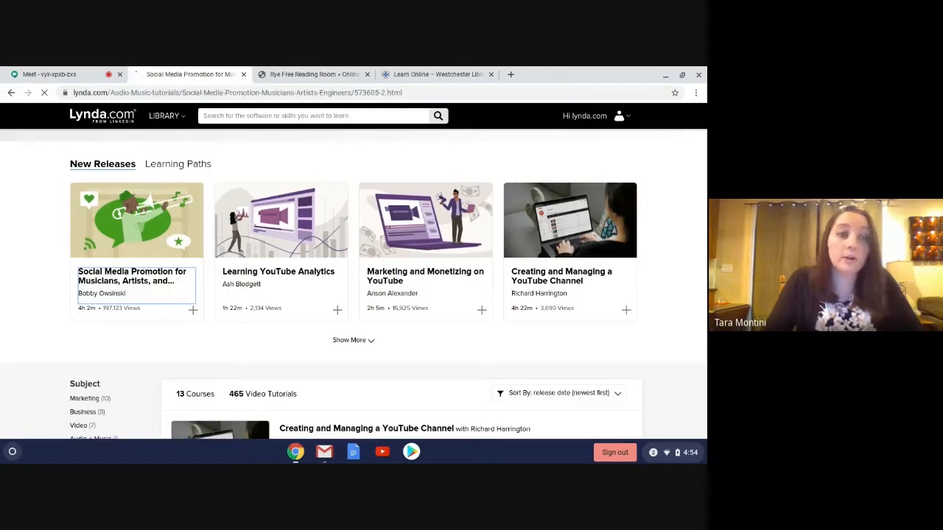
left_click(133, 276)
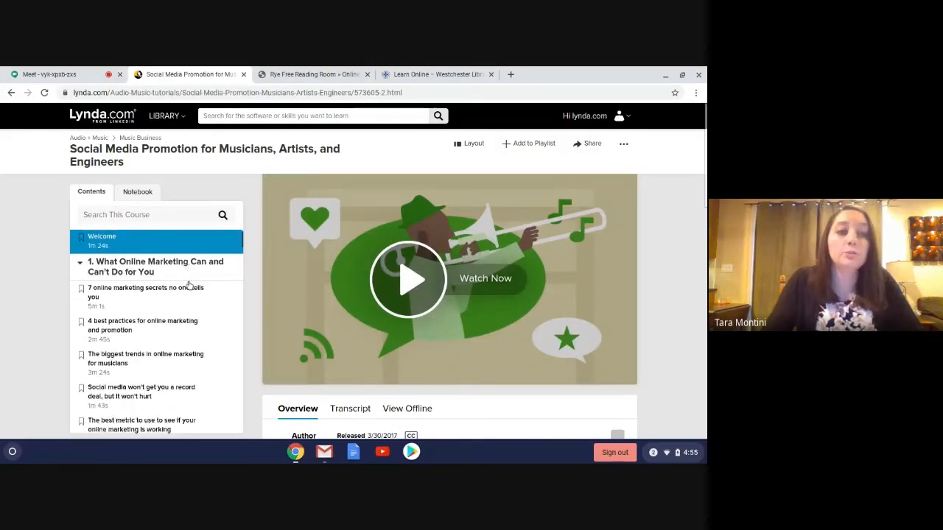
scroll("down", 3)
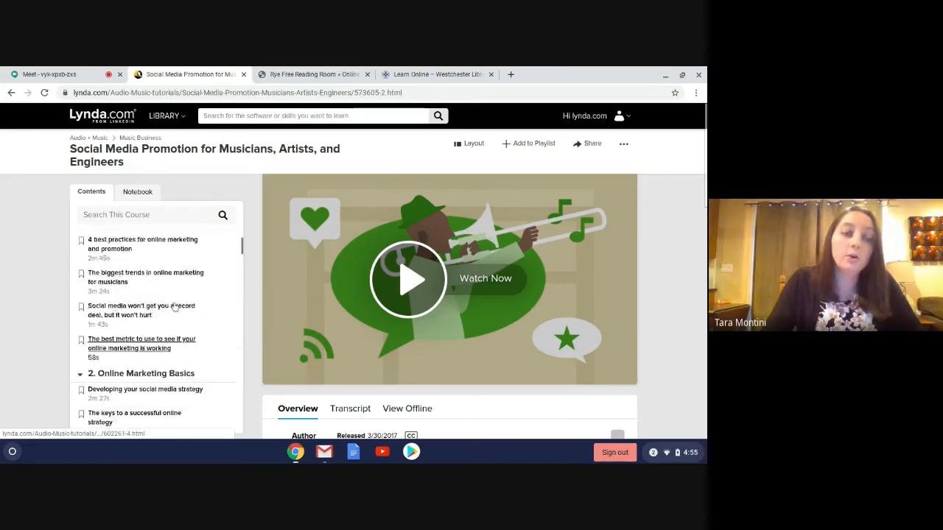
scroll("down", 3)
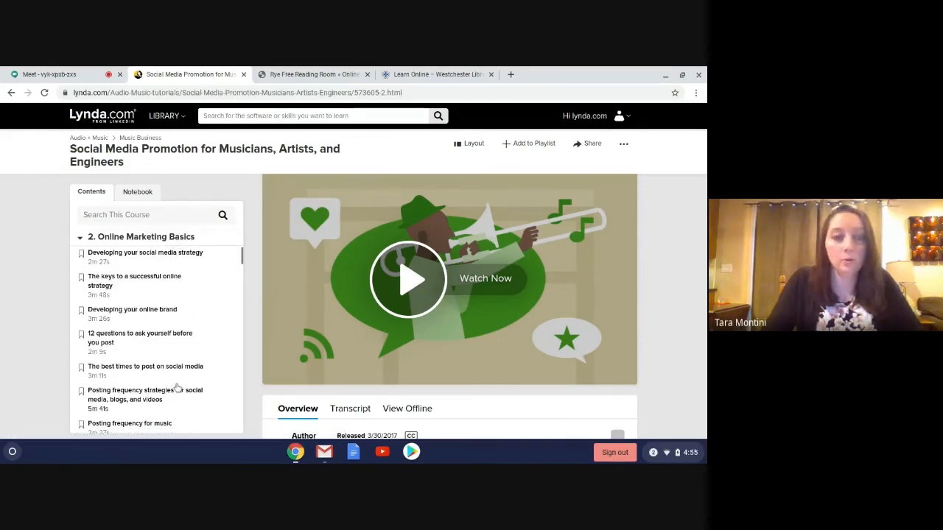
scroll("down", 3)
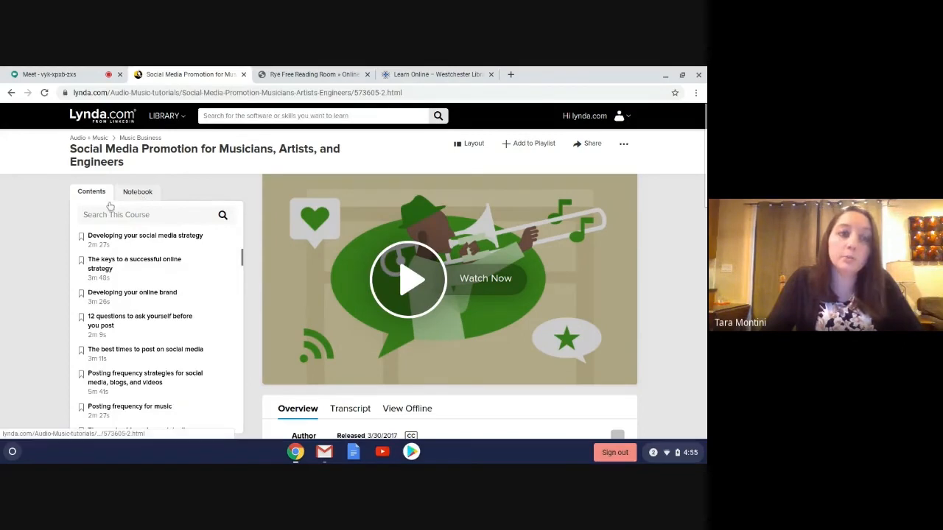
left_click(137, 192)
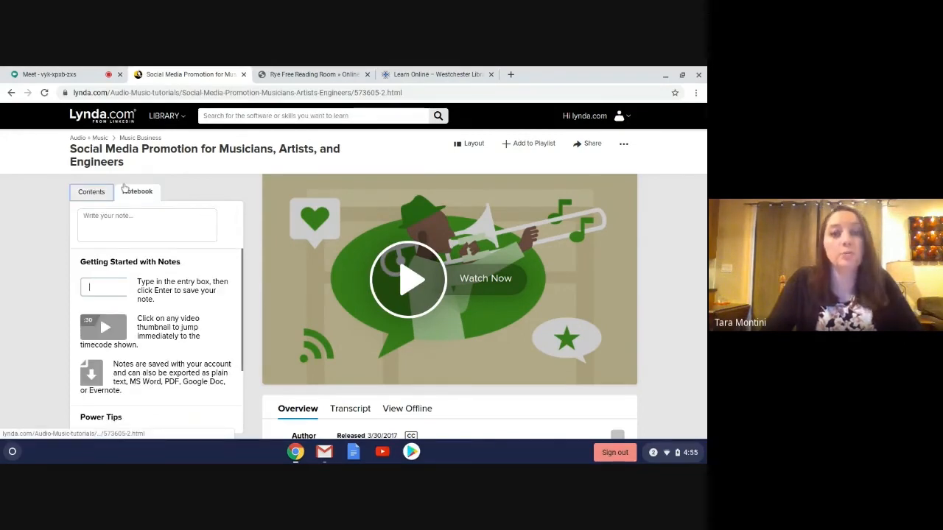
scroll("down", 3)
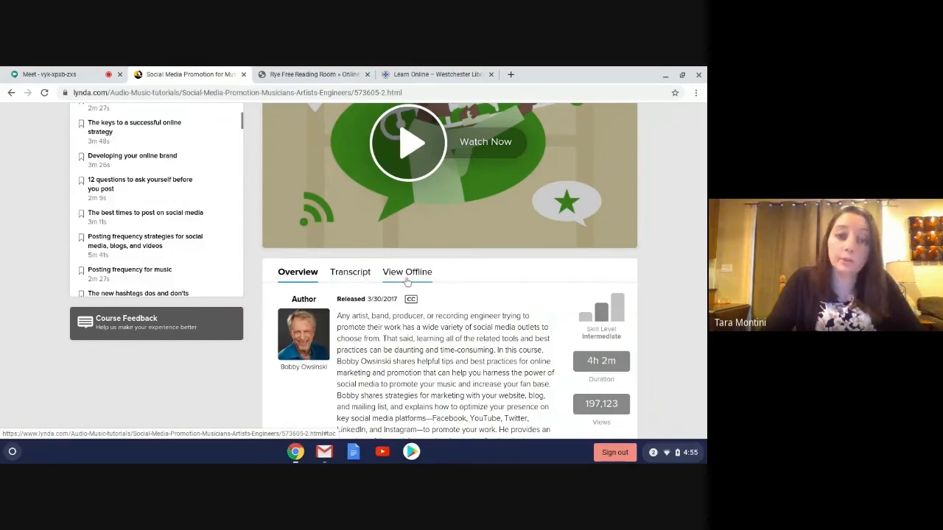
scroll("down", 3)
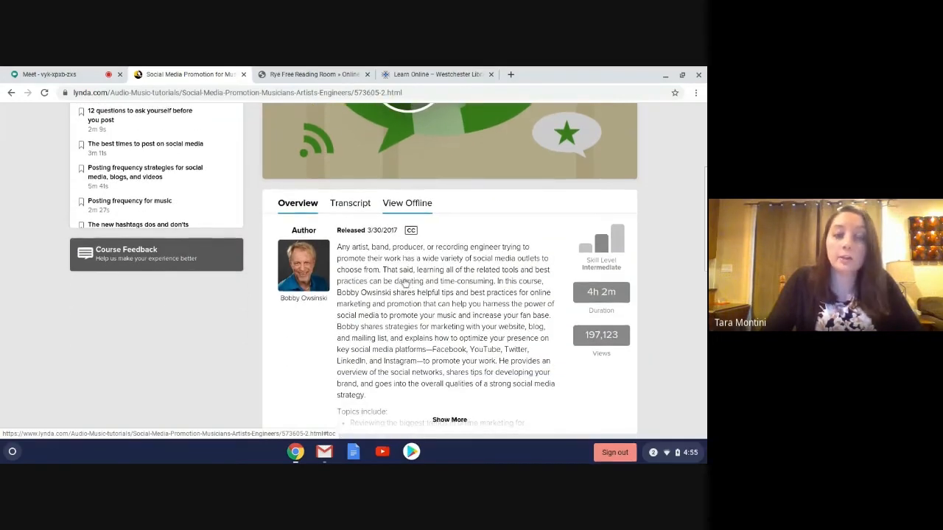
scroll("down", 3)
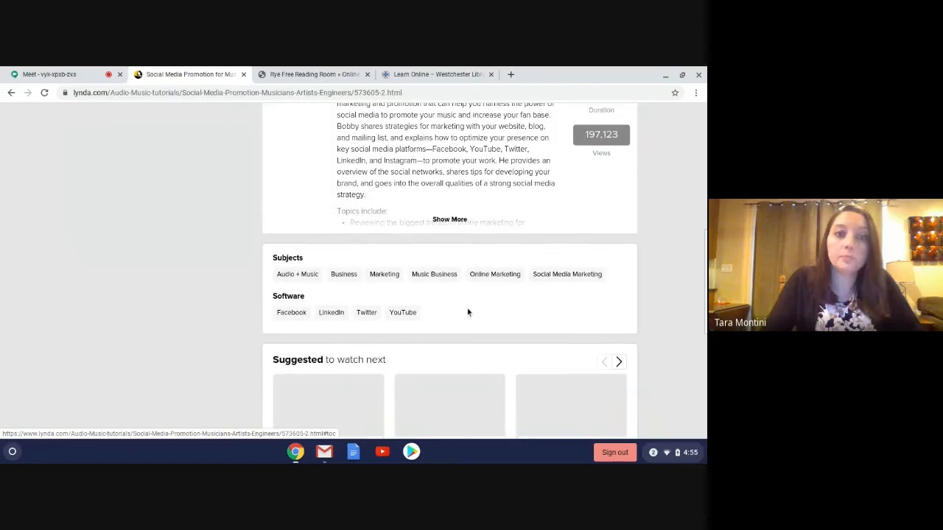
scroll("down", 3)
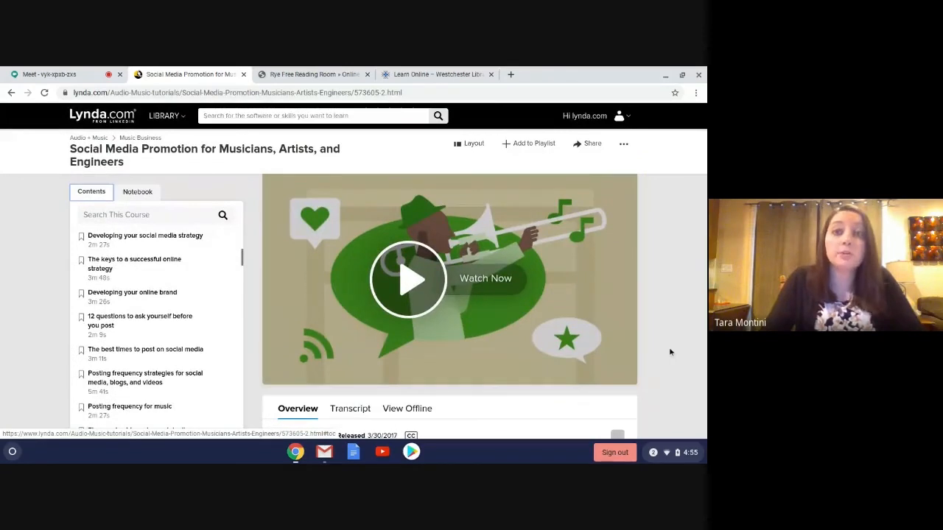
mouse_move(670, 321)
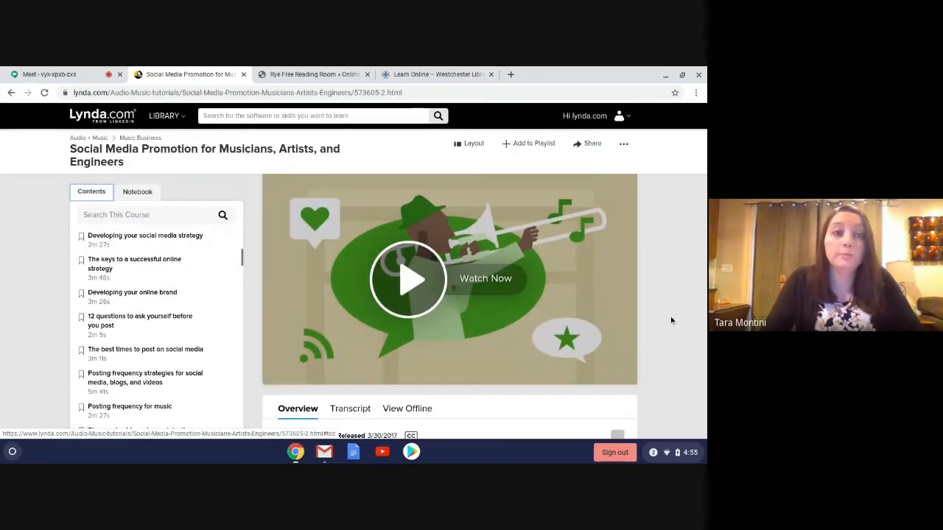